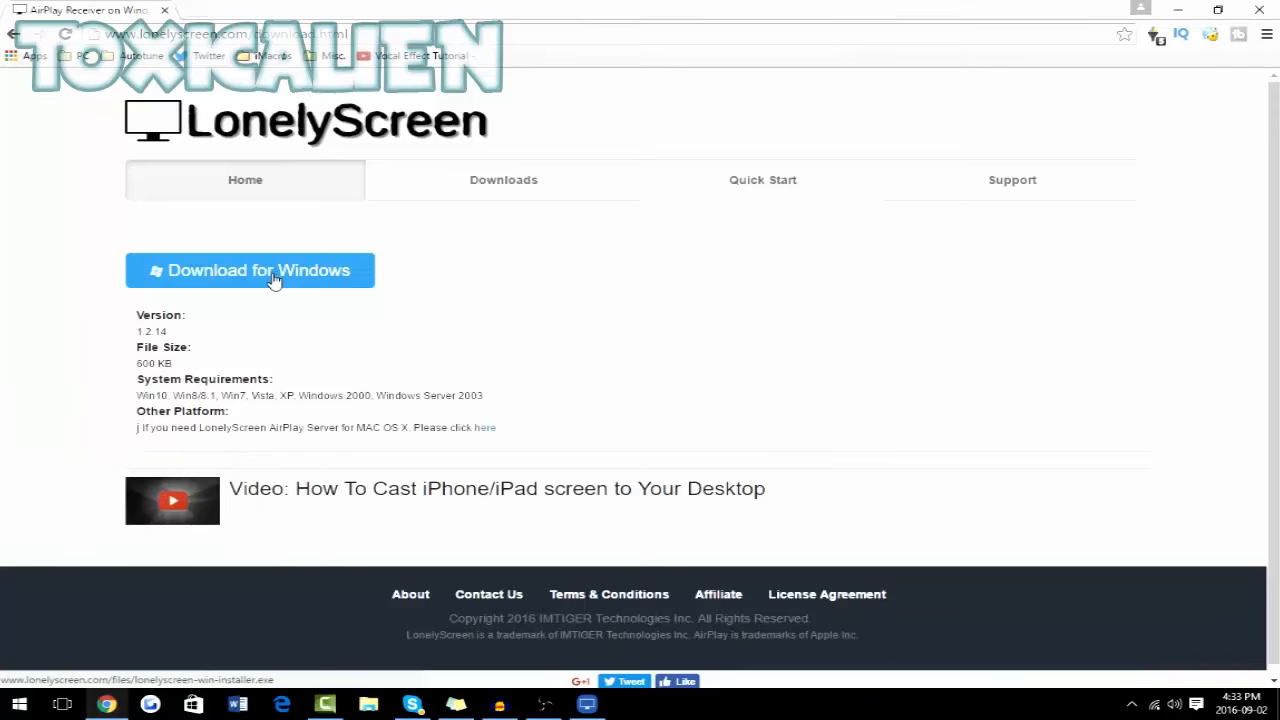
mouse_move(265, 278)
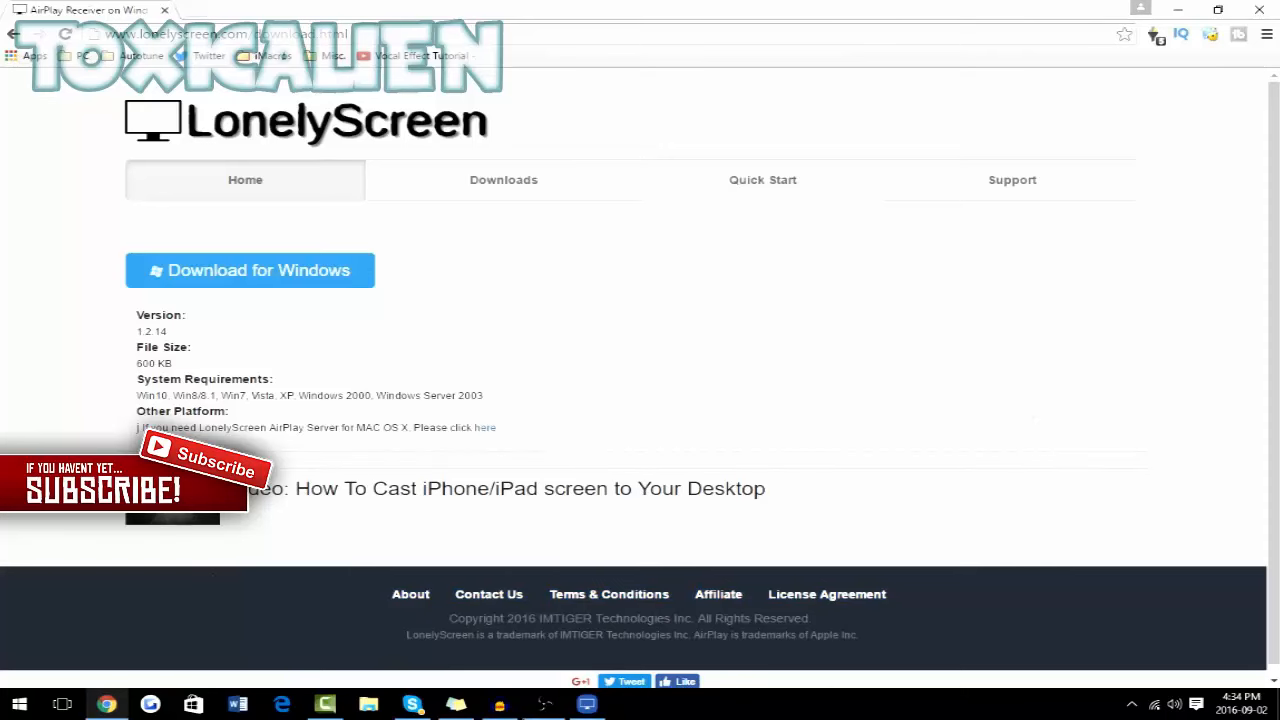
- Launch LonelyScreen and rename its server from 'LonelyScreen' to 'Toxic', saving the change
left_click(581, 703)
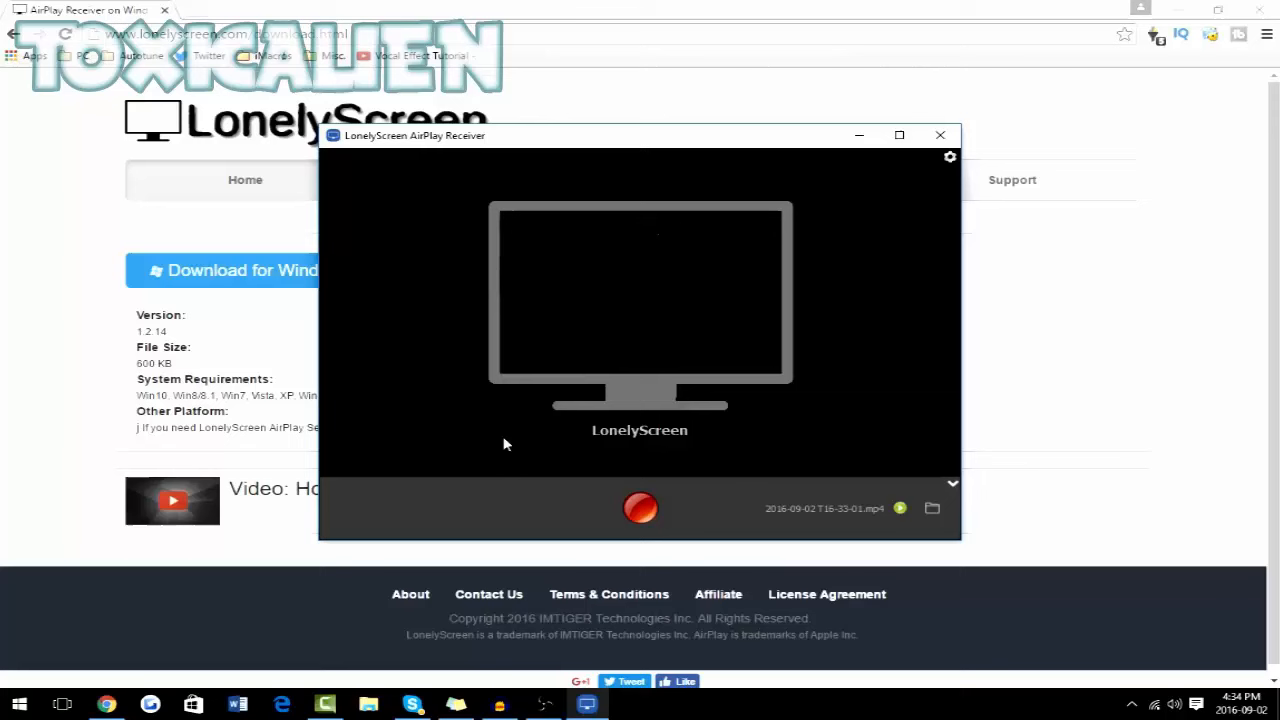
mouse_move(918, 466)
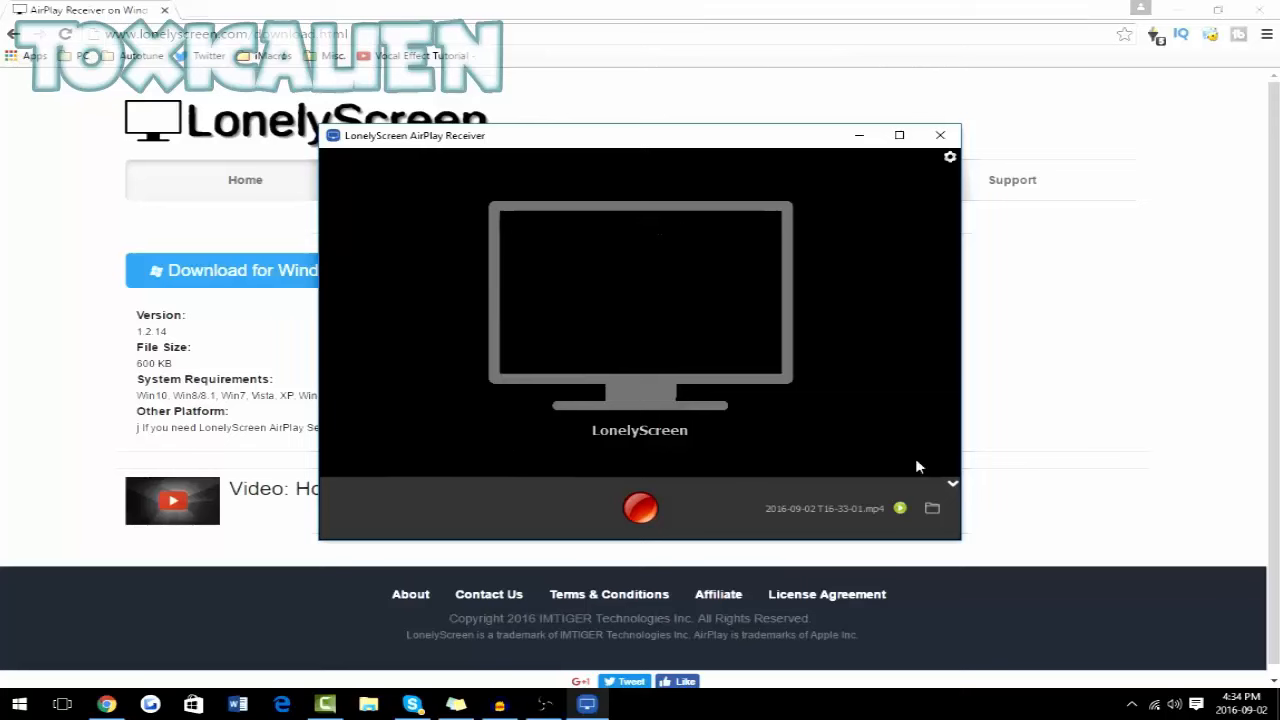
left_click(639, 429)
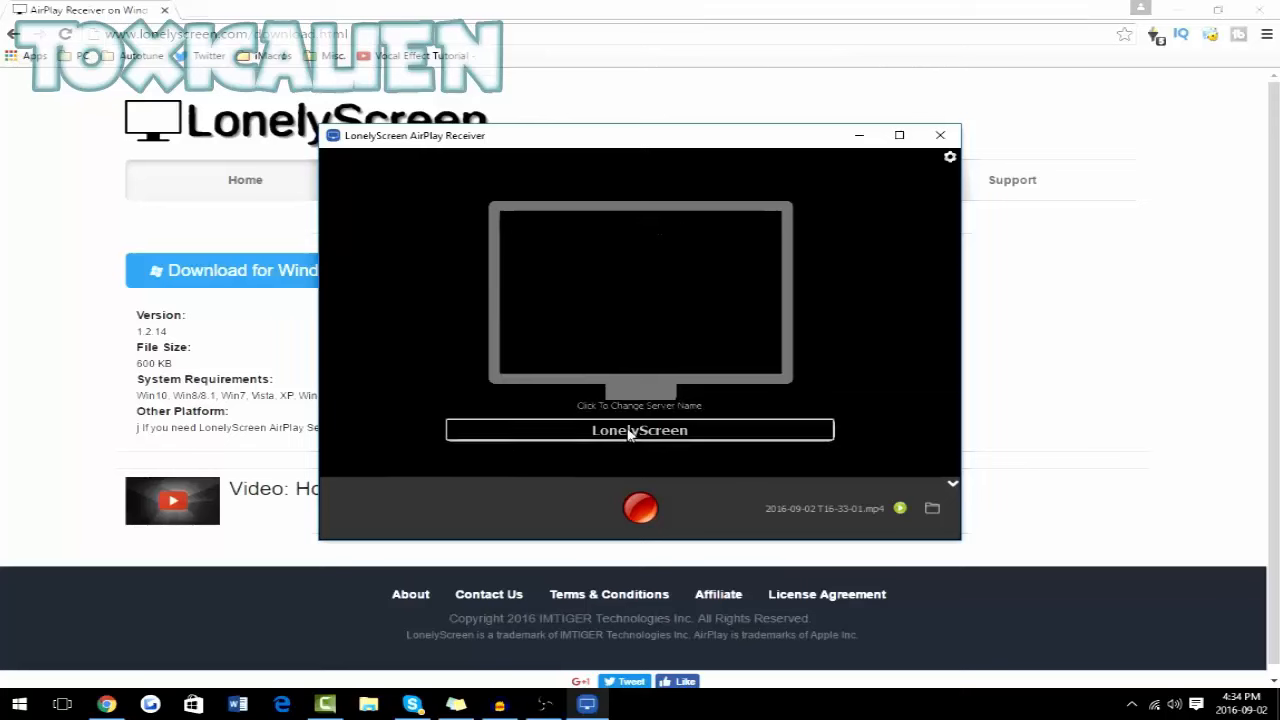
left_click(639, 430)
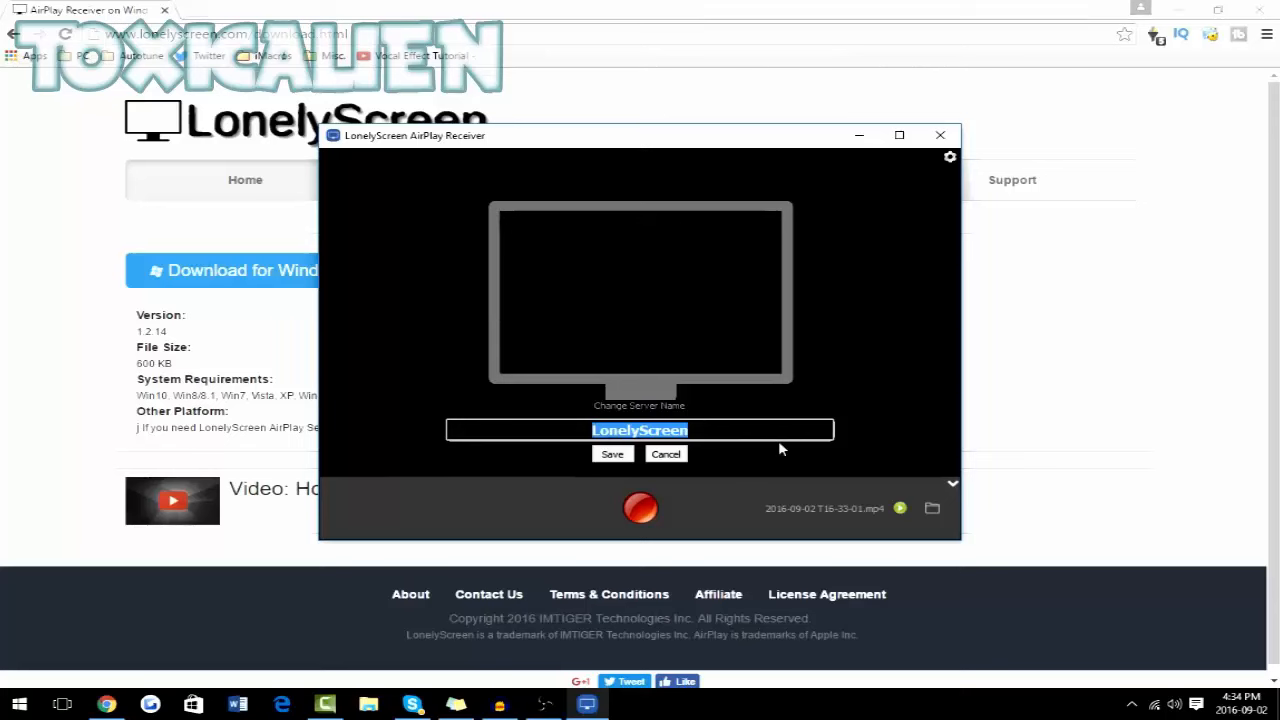
type("Toxid")
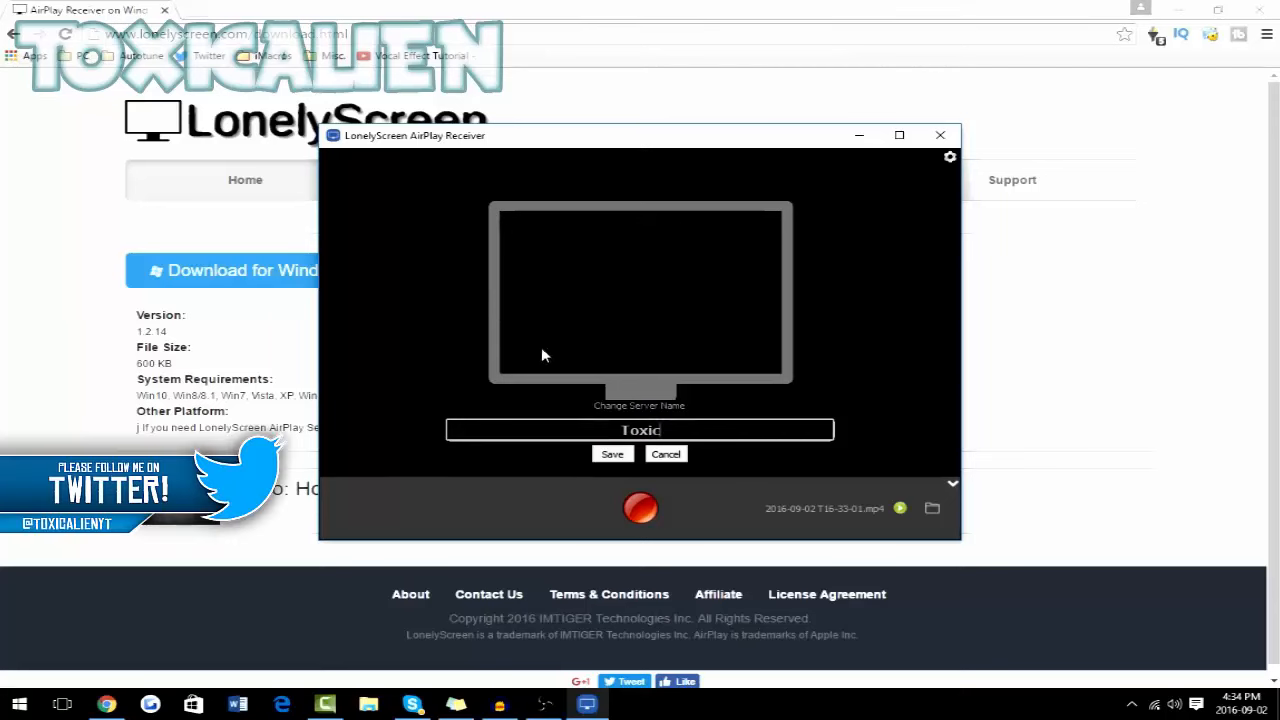
left_click(612, 453)
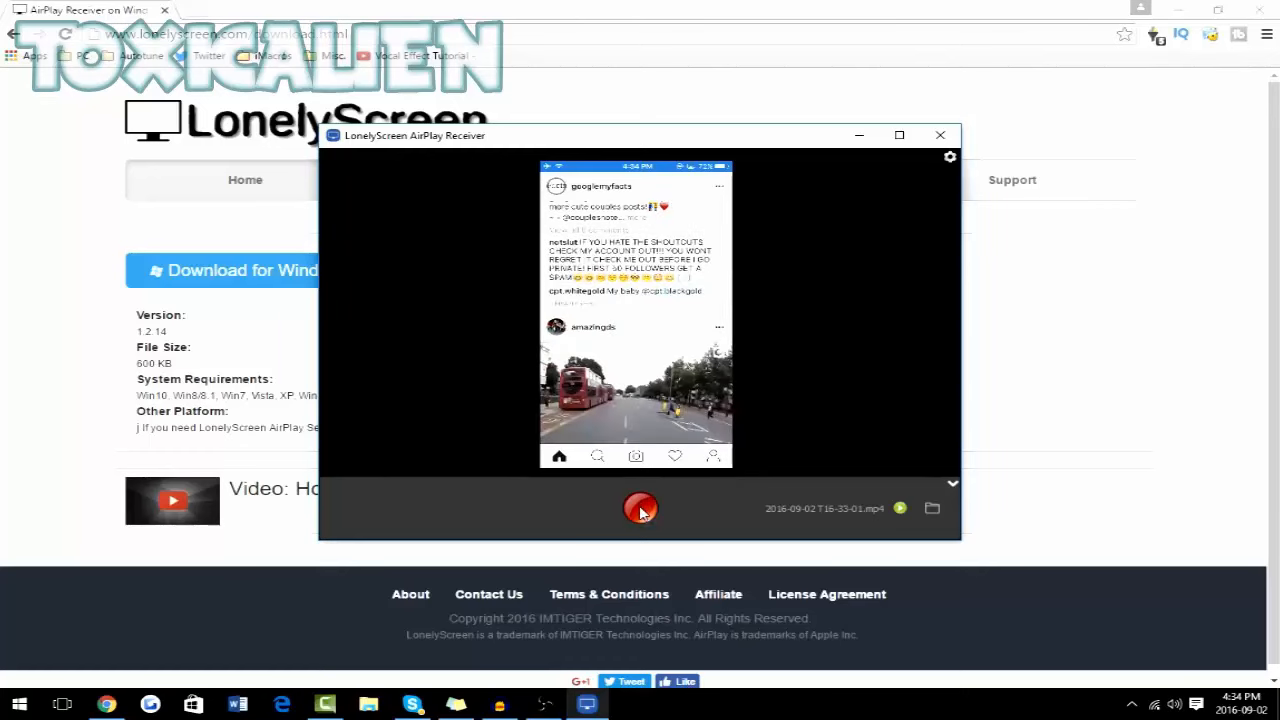
- Start recording the iPhone screen mirrored on the Toxic receiver
left_click(640, 508)
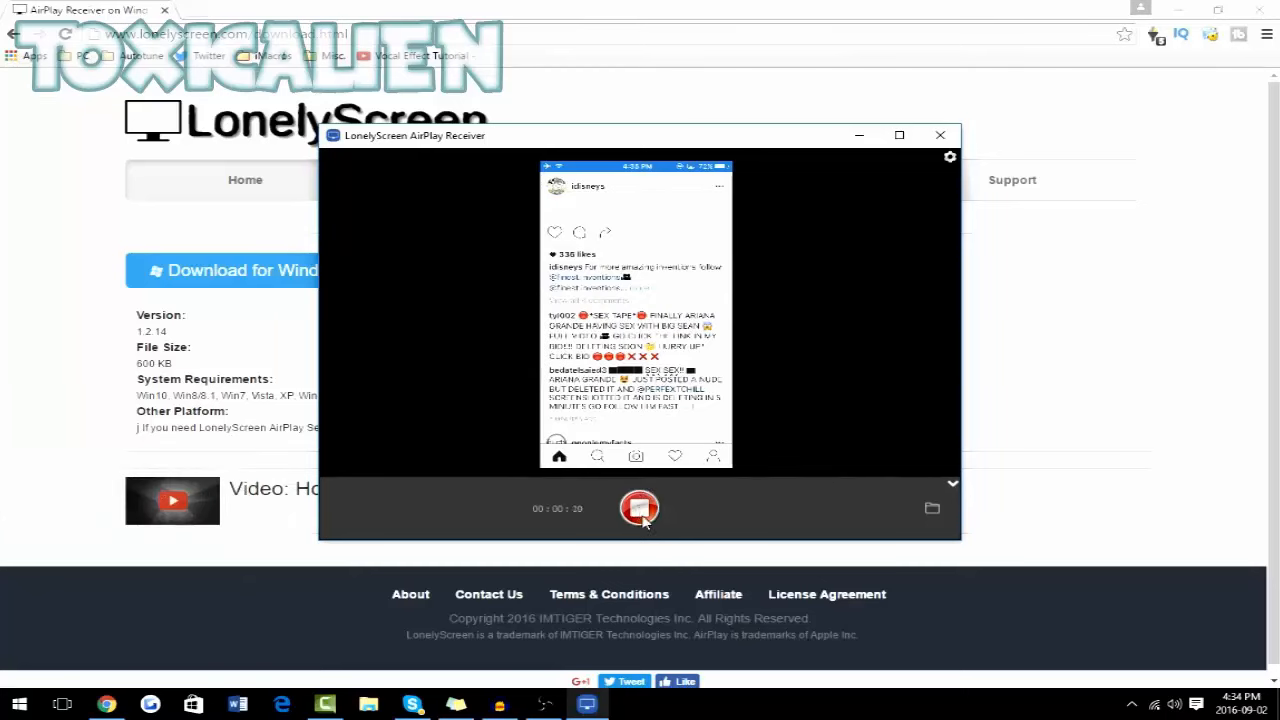
- Stop the recording to save it as an mp4 file, then close LonelyScreen
left_click(639, 508)
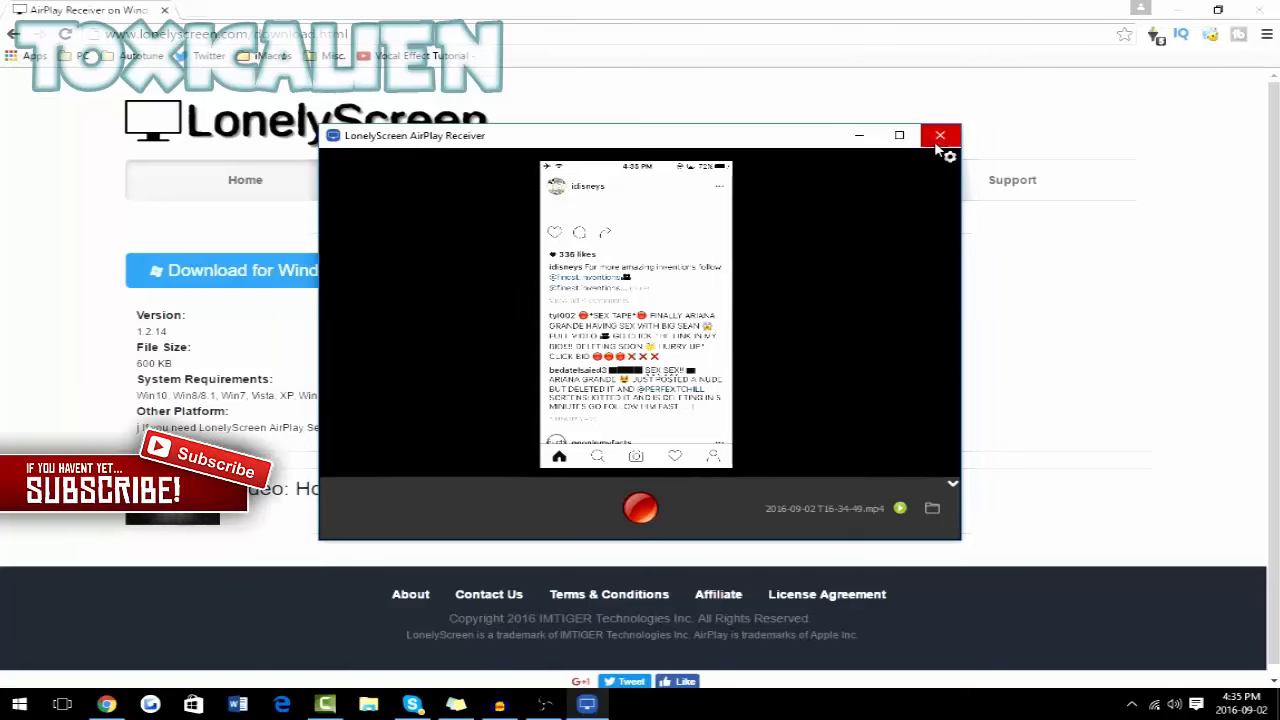
left_click(940, 135)
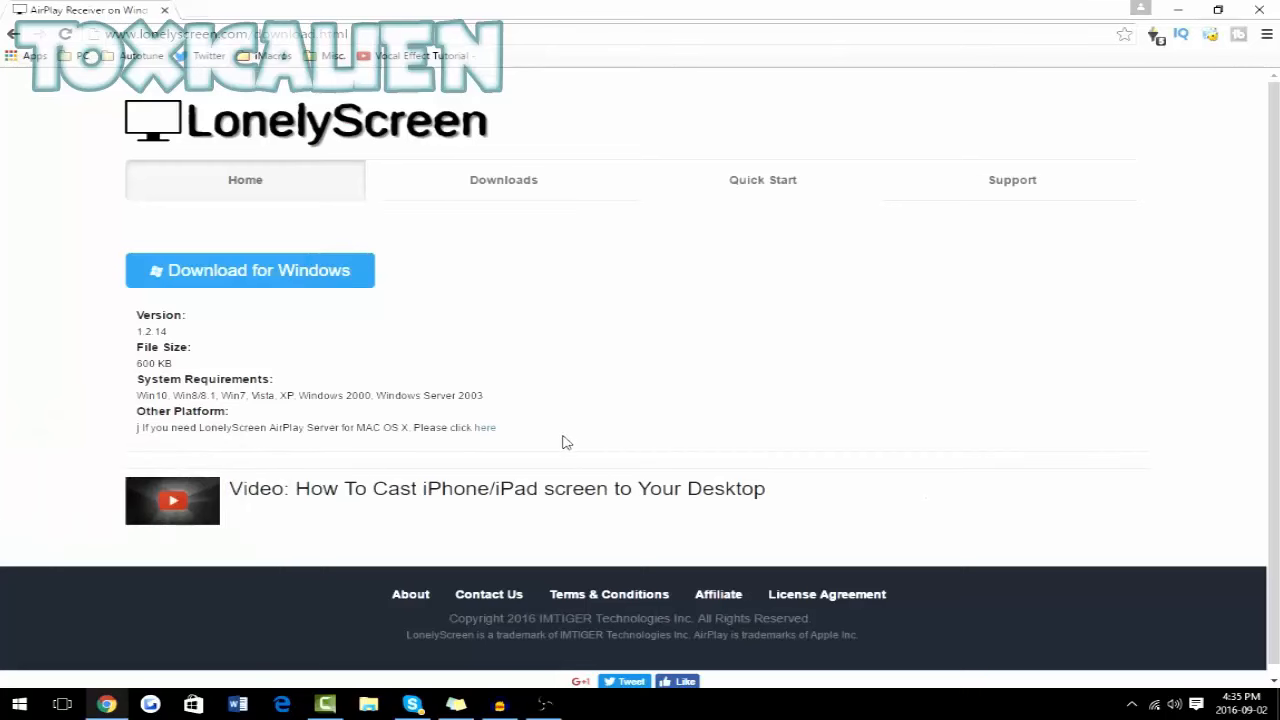
mouse_move(573, 437)
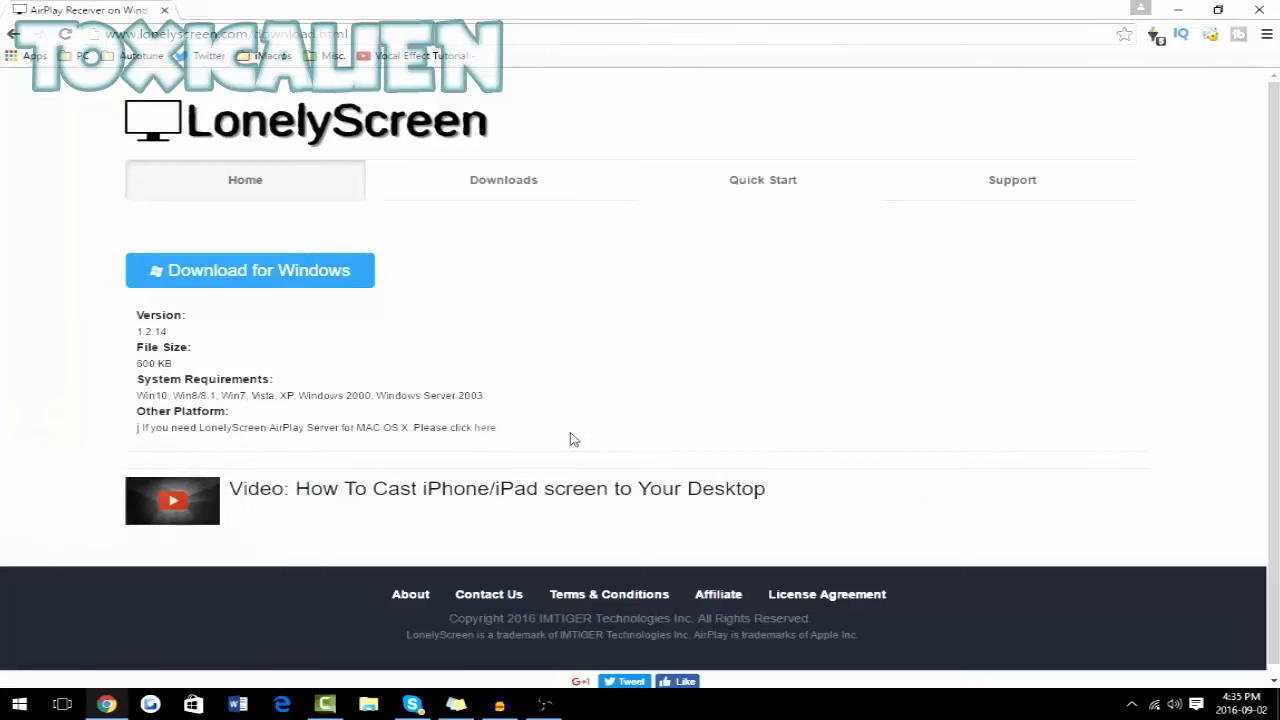